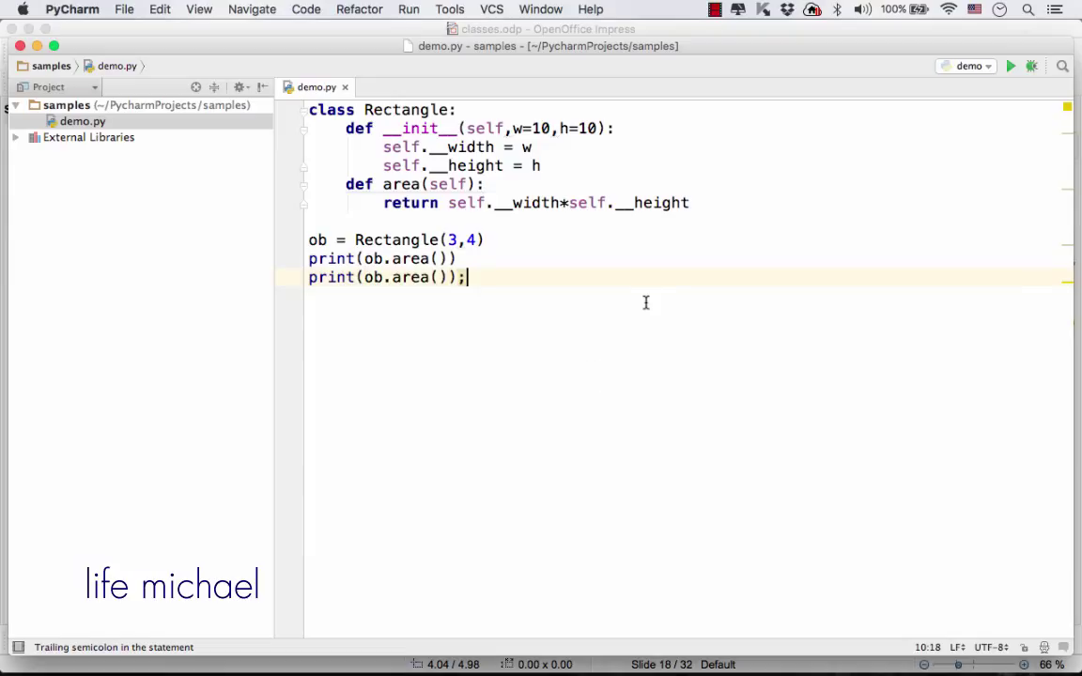
mouse_move(667, 128)
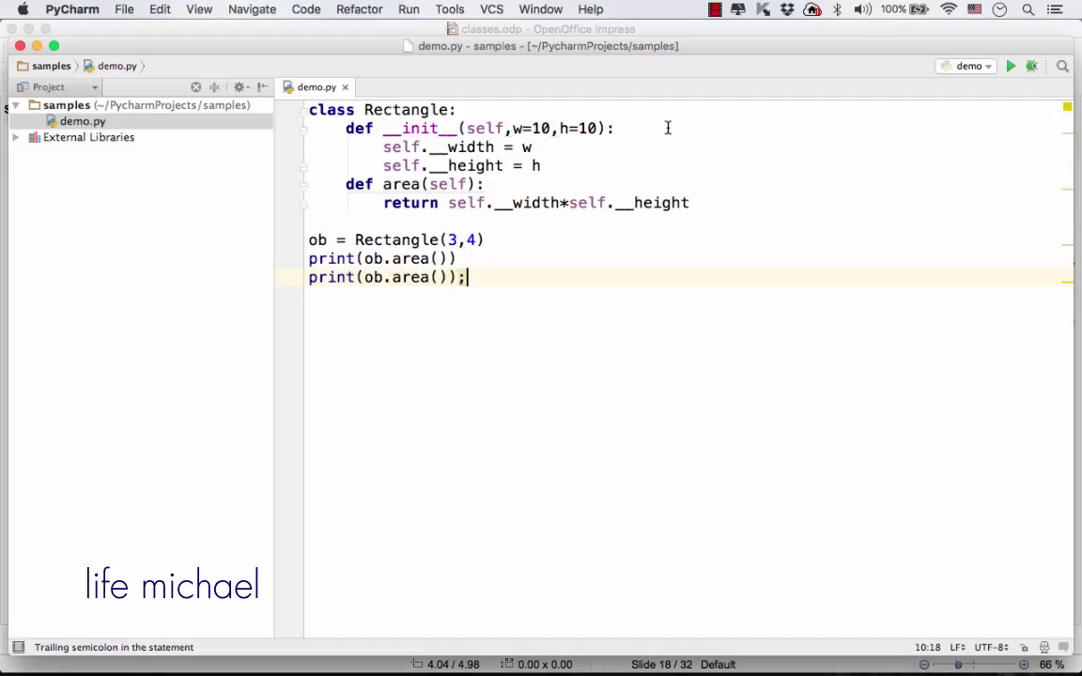
mouse_move(552, 174)
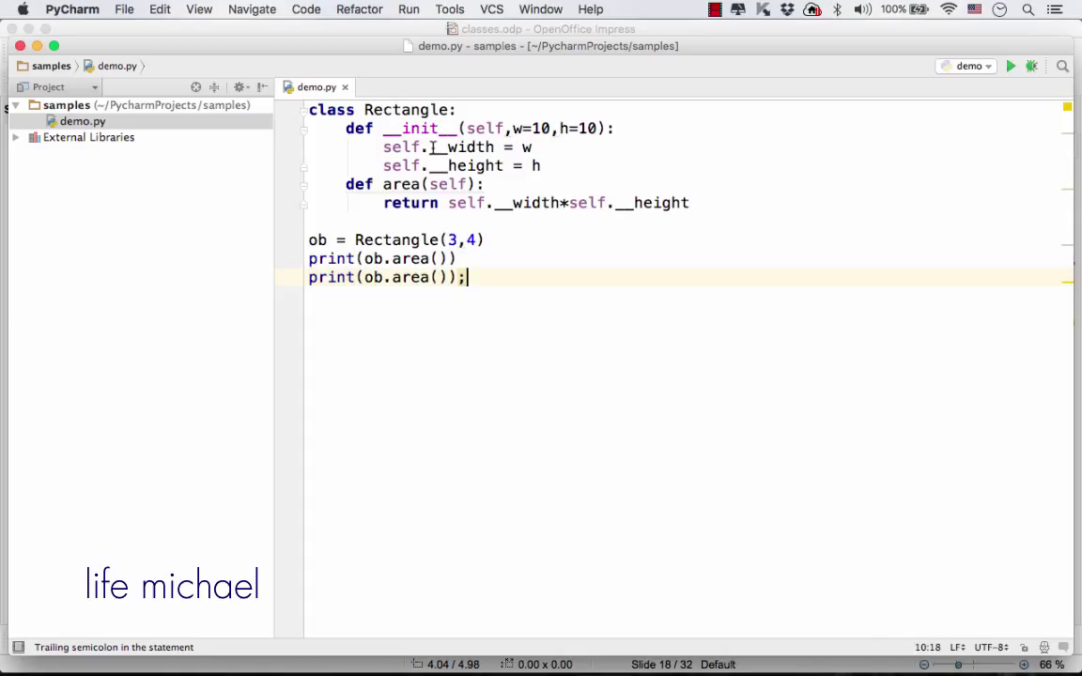
Step: Inspect __width and __height in the constructor, run demo.py, and select the duplicate print line
double_click(441, 147)
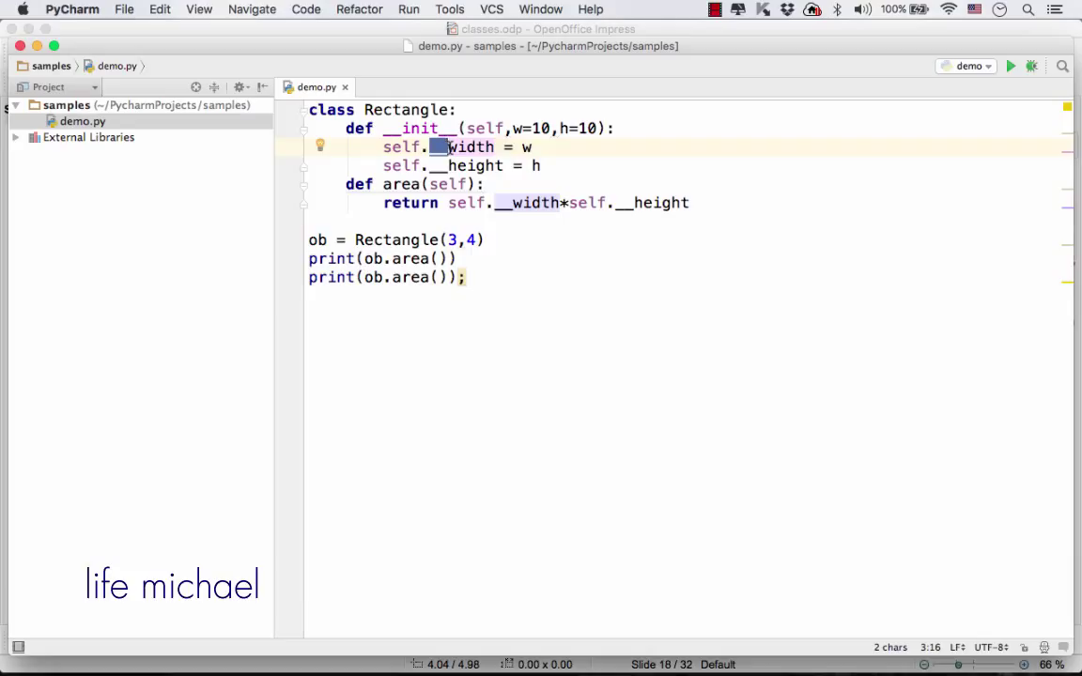
mouse_move(558, 166)
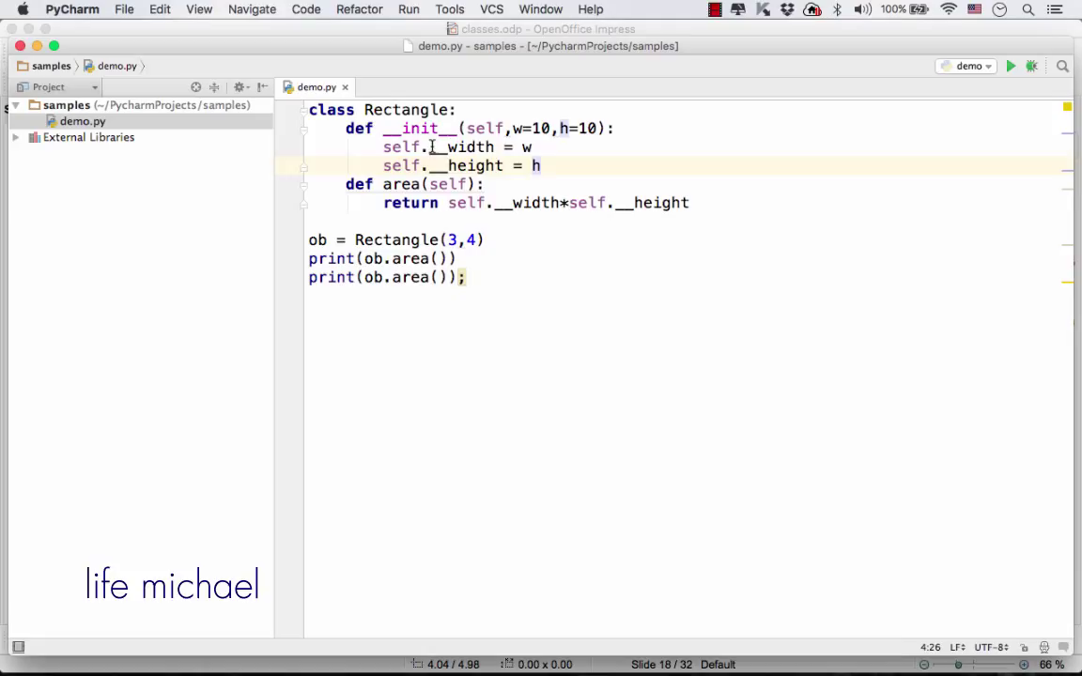
double_click(438, 148)
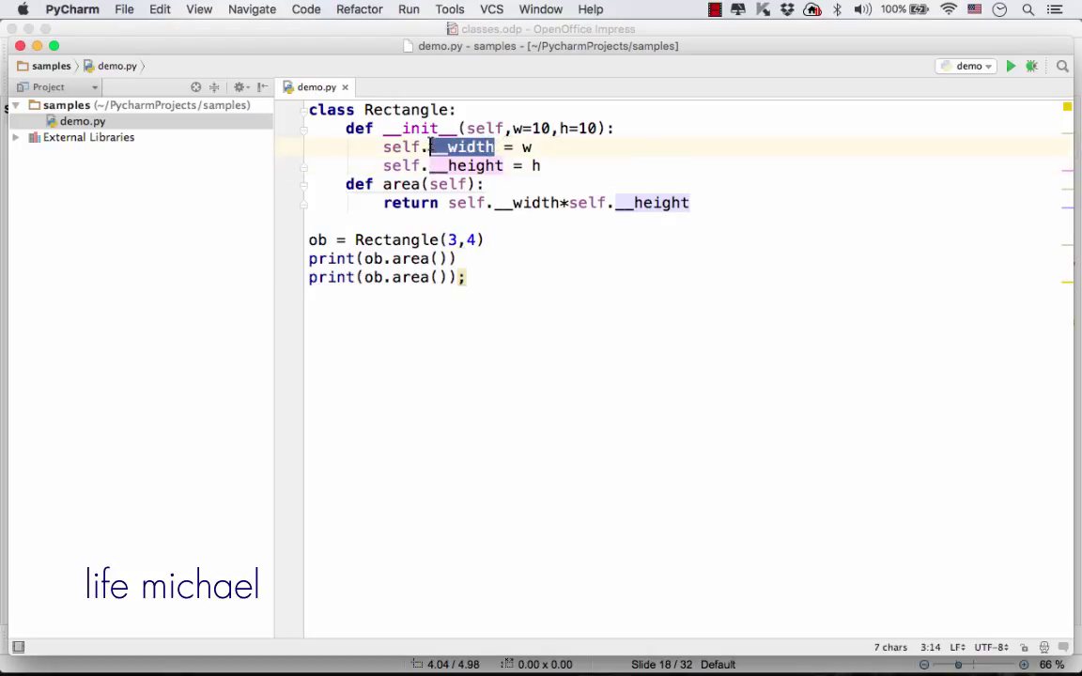
double_click(474, 165)
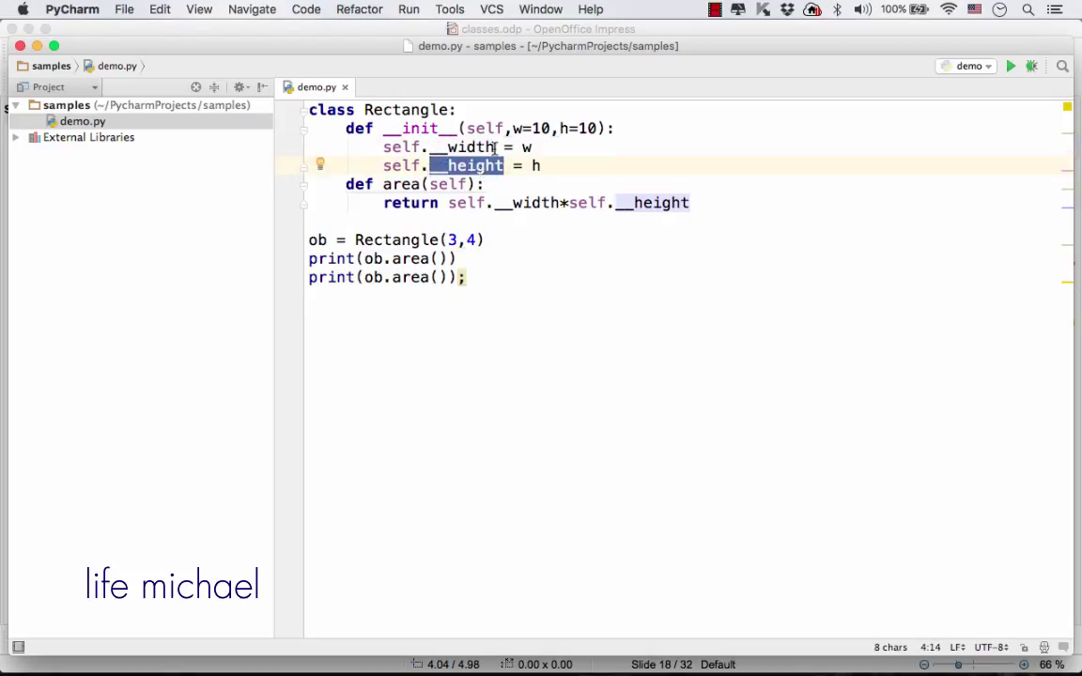
double_click(461, 146)
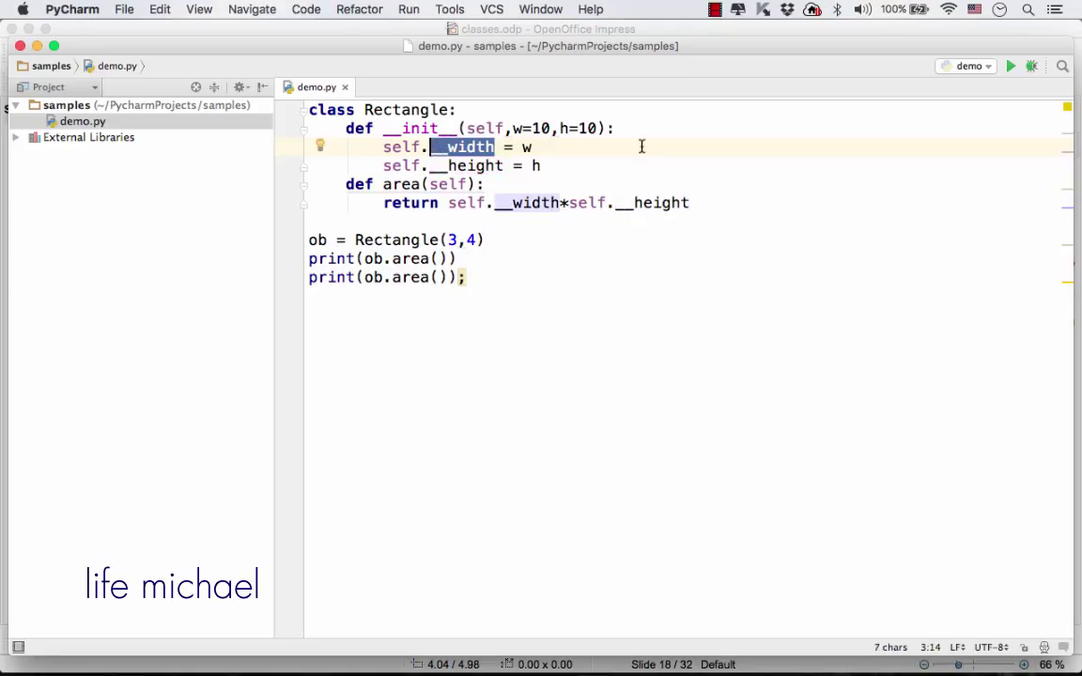
click(466, 277)
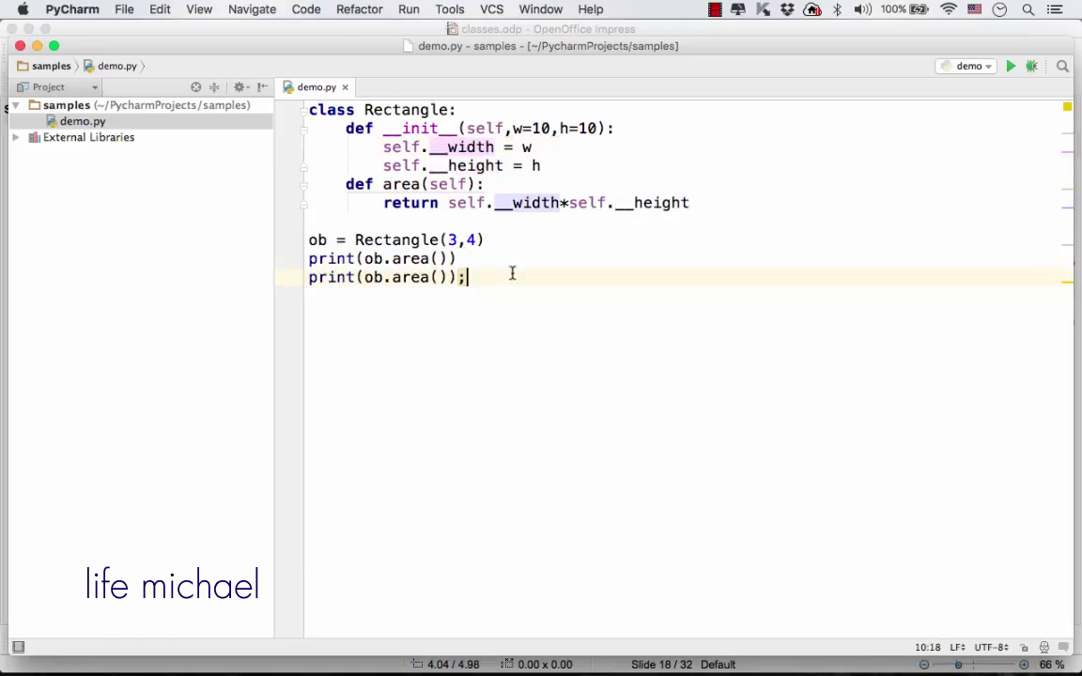
mouse_move(1010, 65)
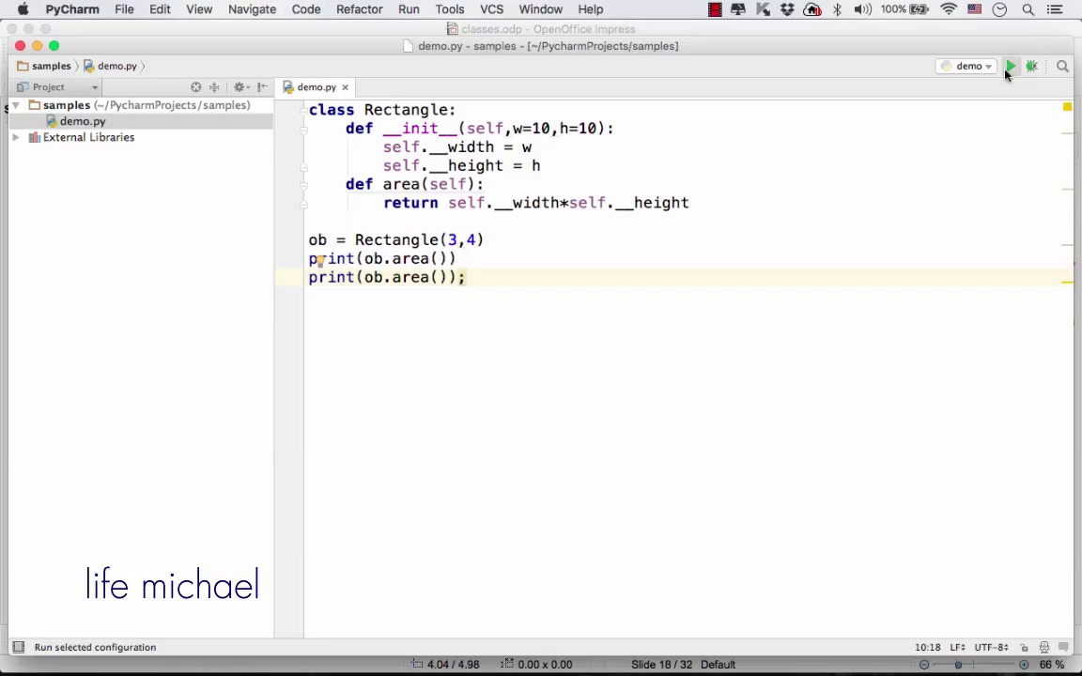
click(1010, 65)
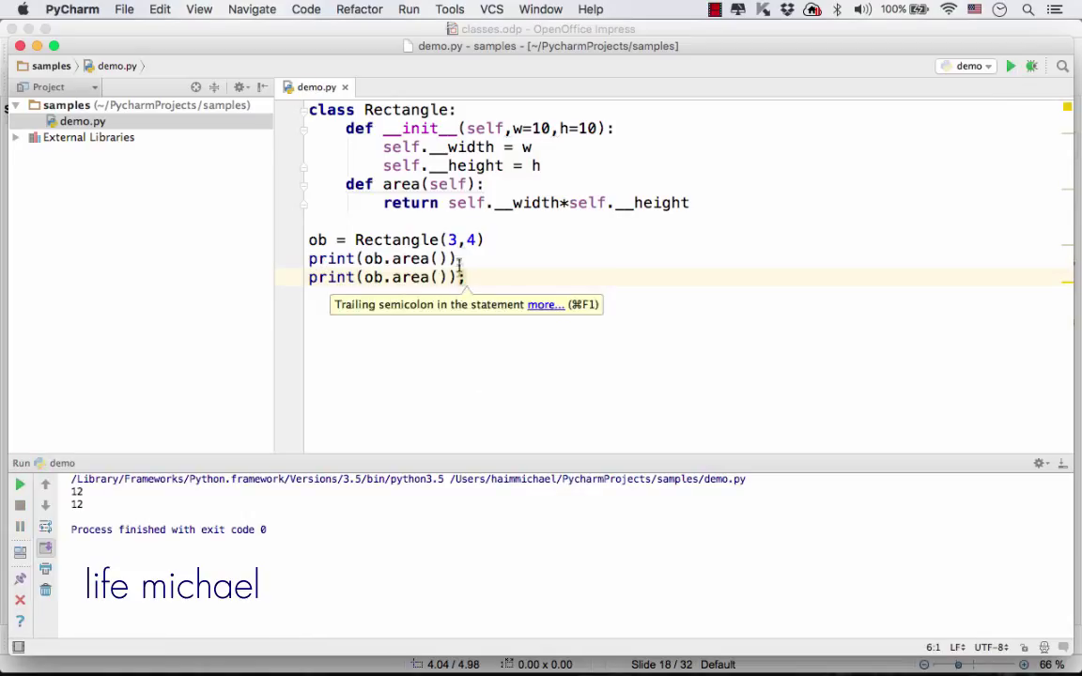
triple_click(385, 276)
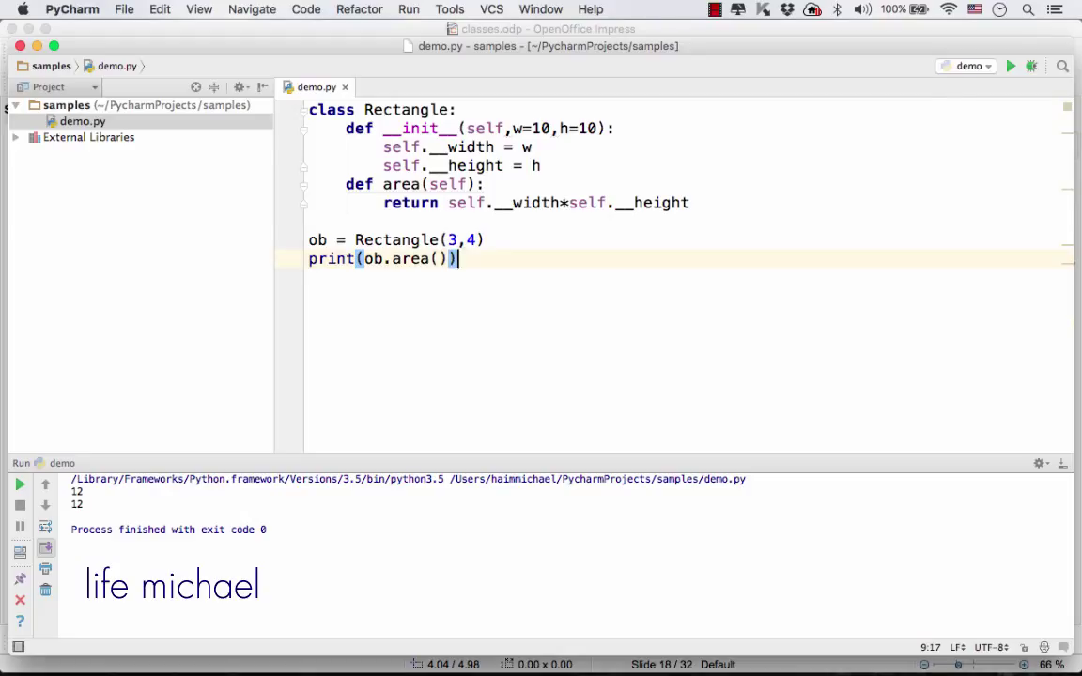
mouse_move(971, 84)
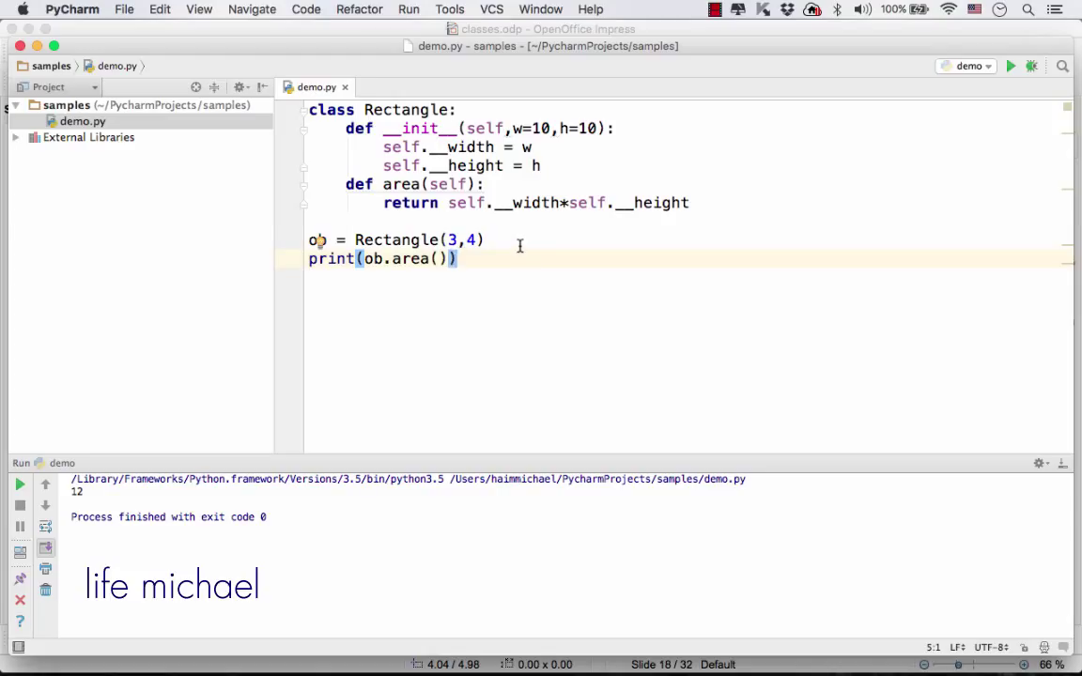
Step: Add ob.__width = 10 and ob.__height = 5 outside the class, plus print(ob.area())
click(486, 239)
text(ob.)
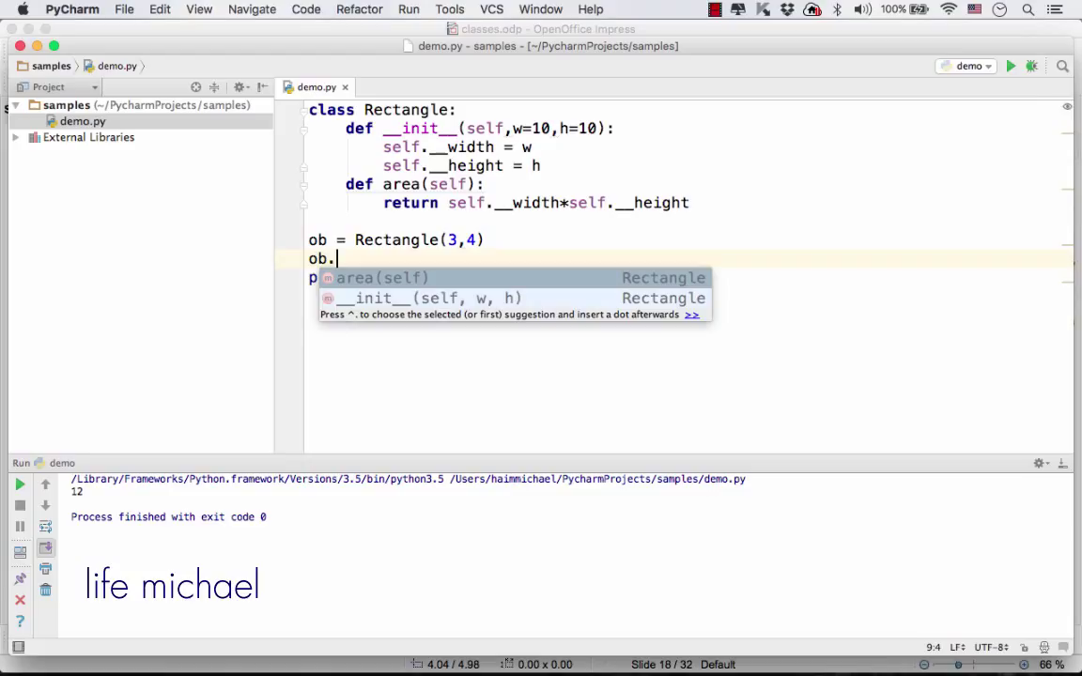
text(__wi)
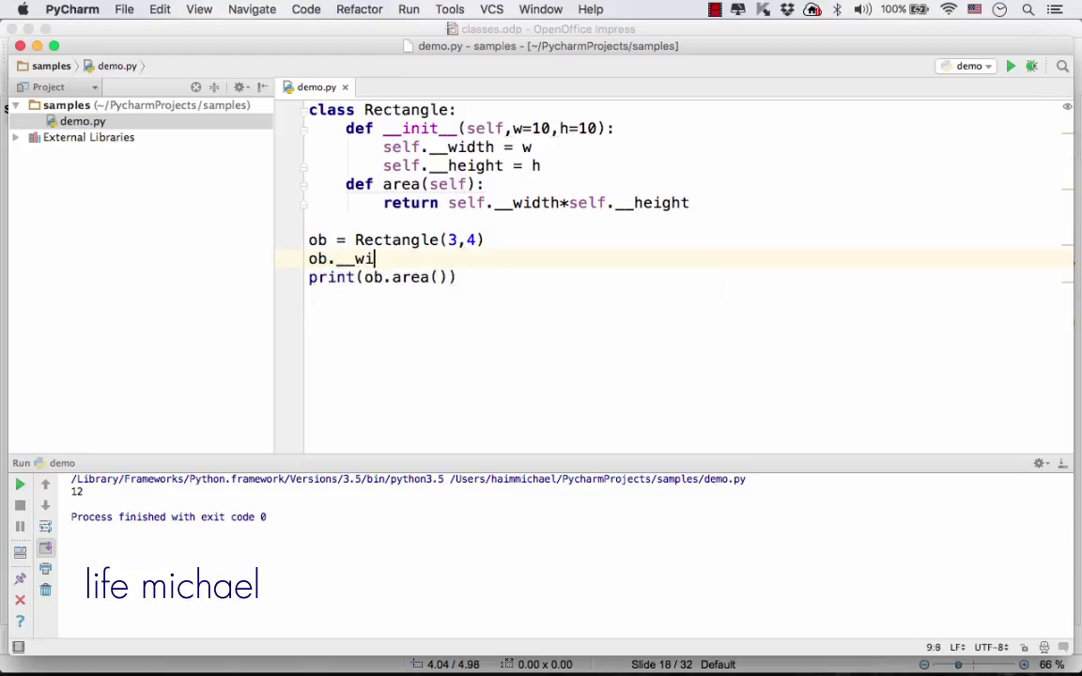
text(dth = 19)
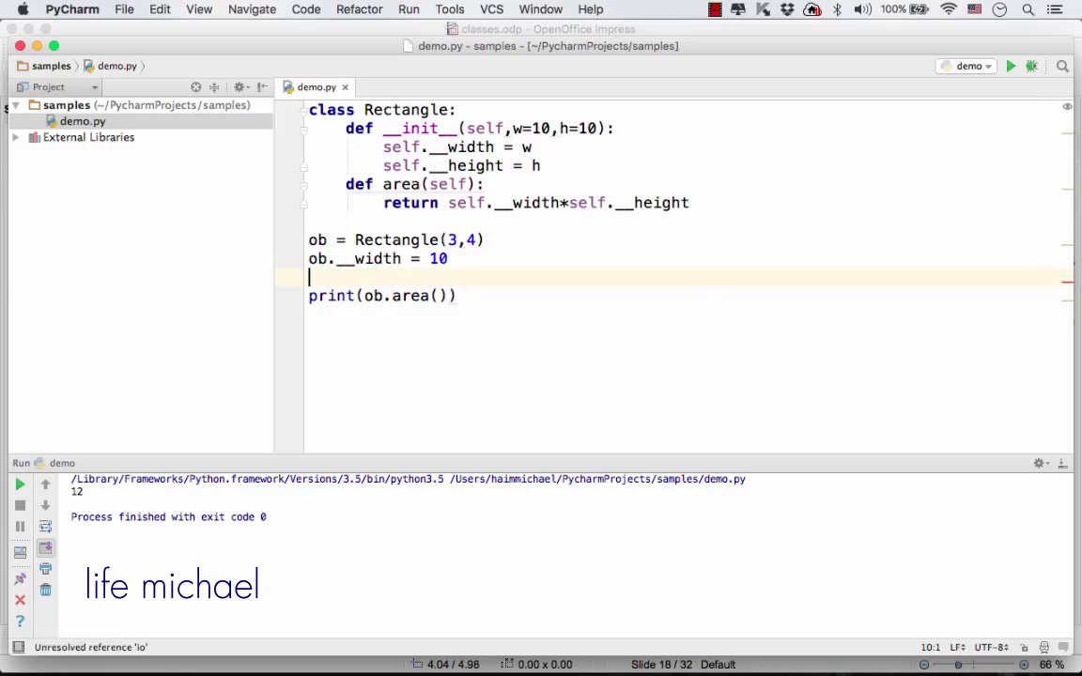
text(ob.__h)
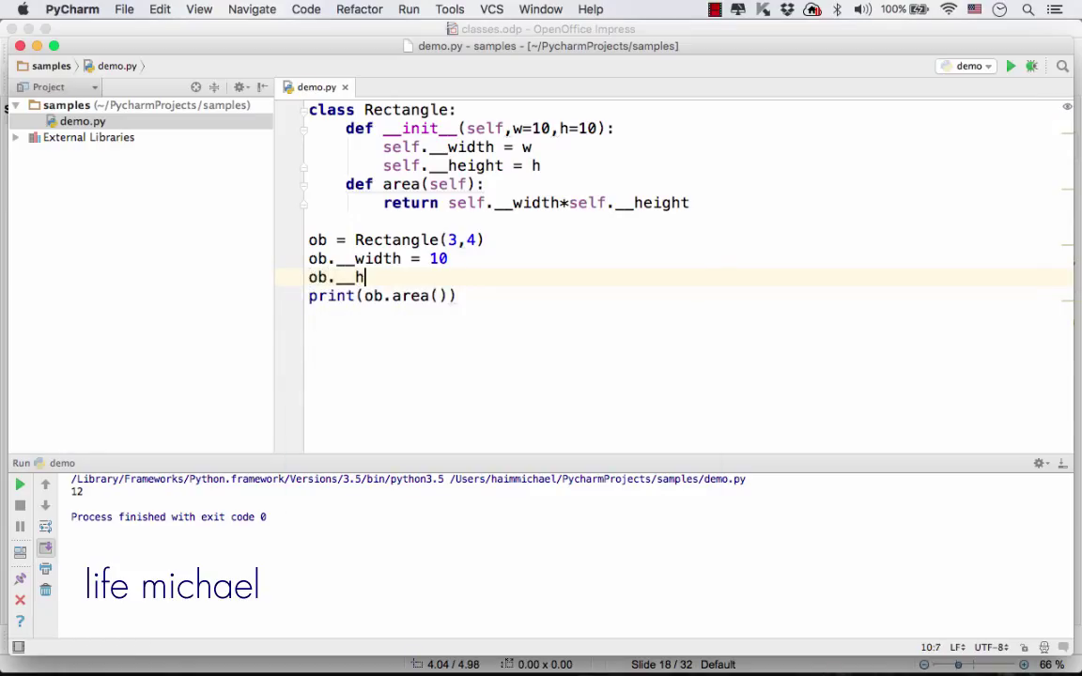
text(eight = 4)
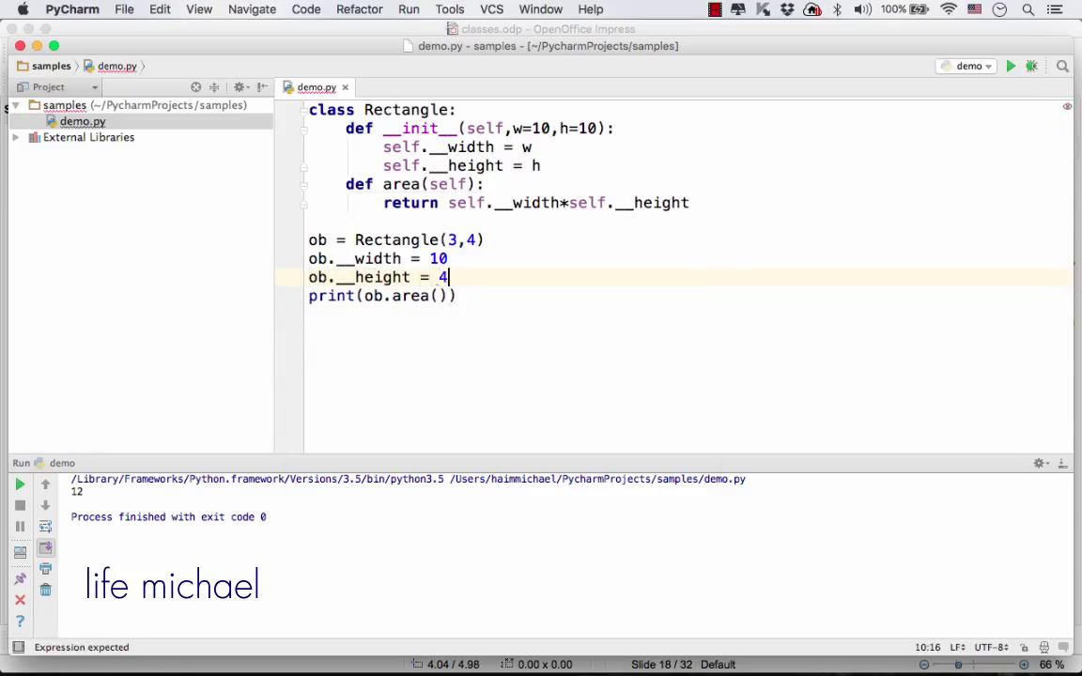
text(5)
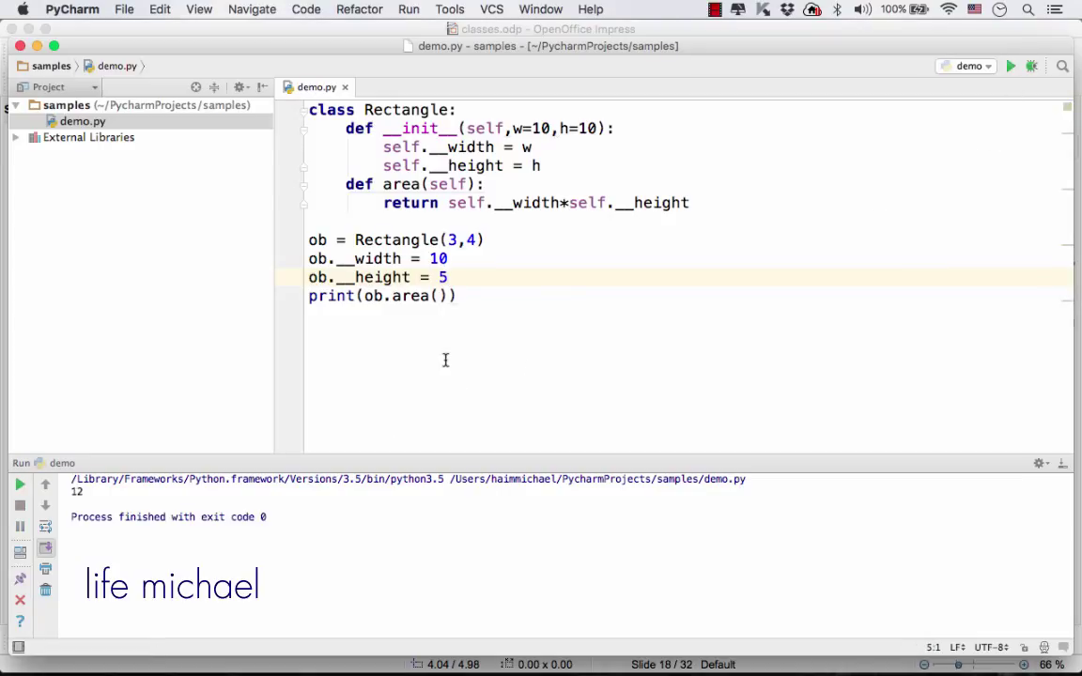
triple_click(380, 296)
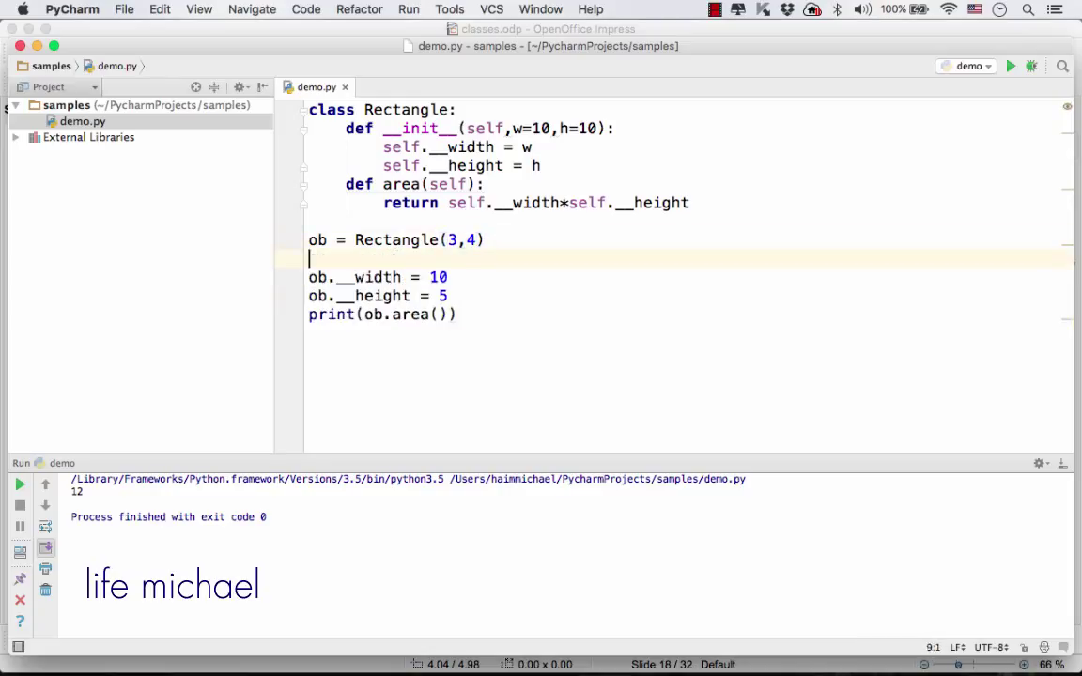
text(print(ob.area()))
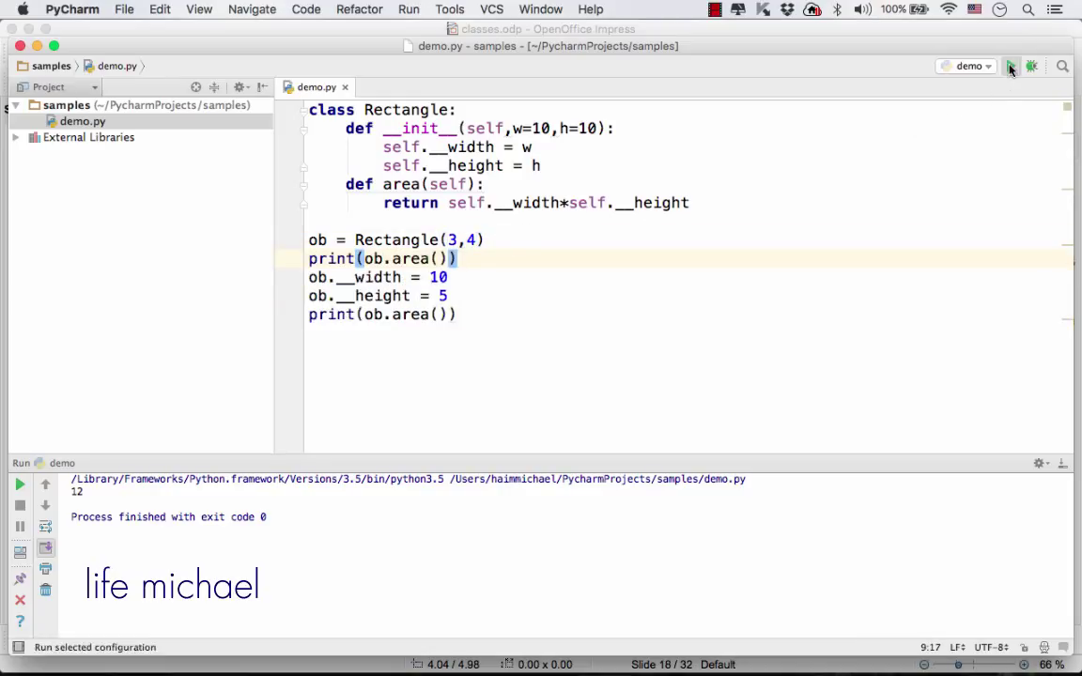
Step: Rerun demo.py (area stays 12), inspect __width and __height in __init__, and edit the last print
click(1011, 66)
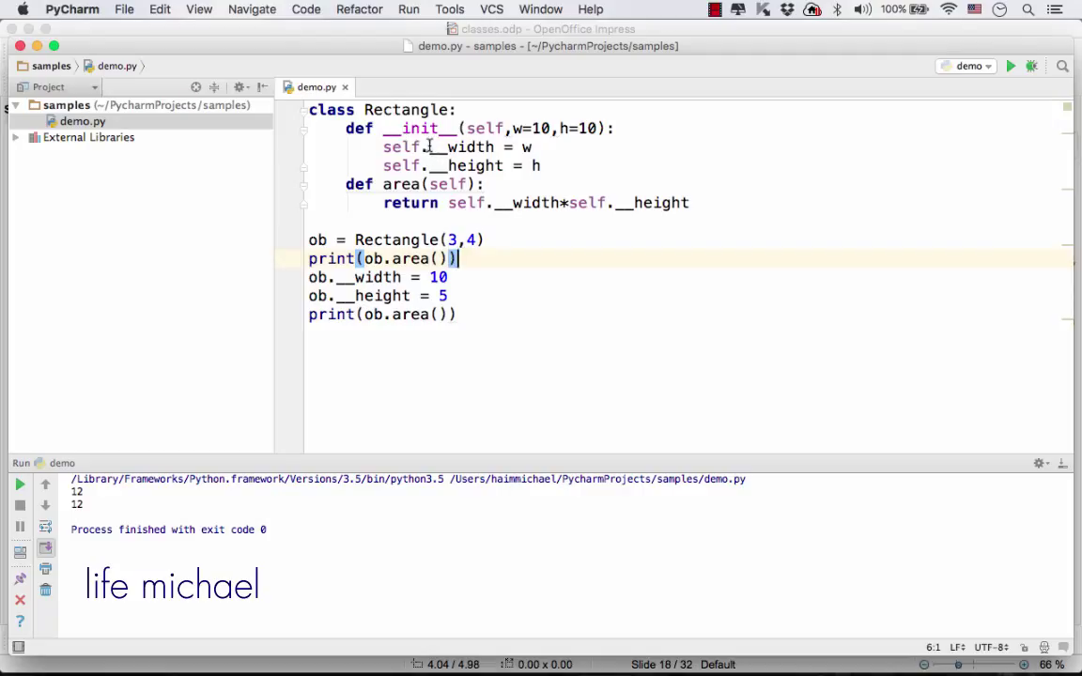
click(451, 146)
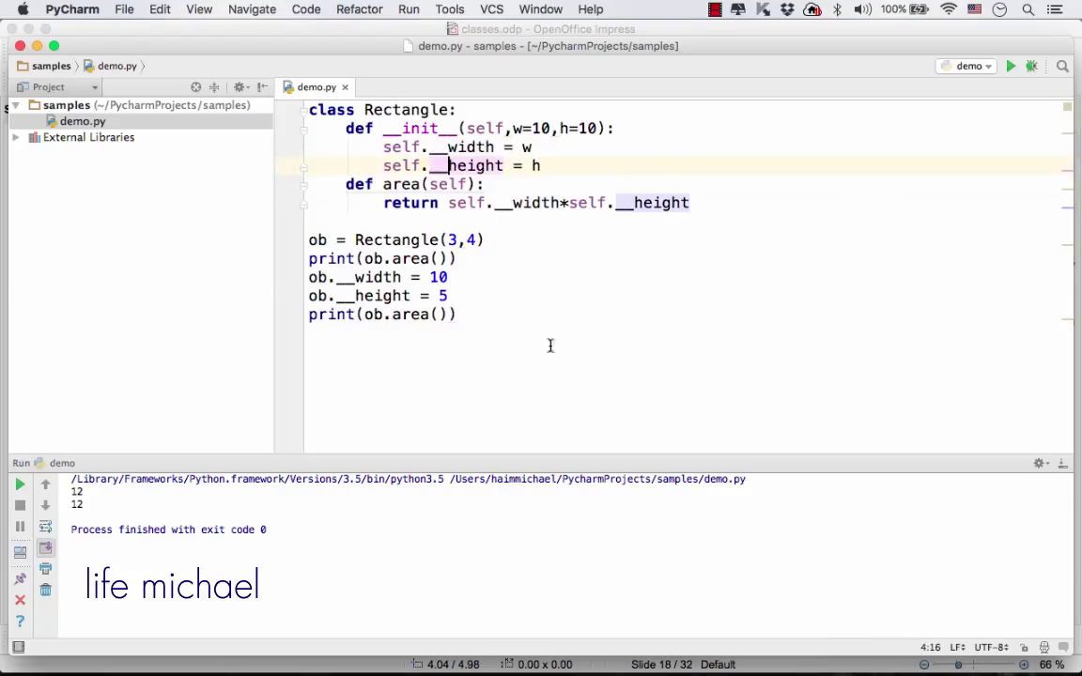
mouse_move(460, 141)
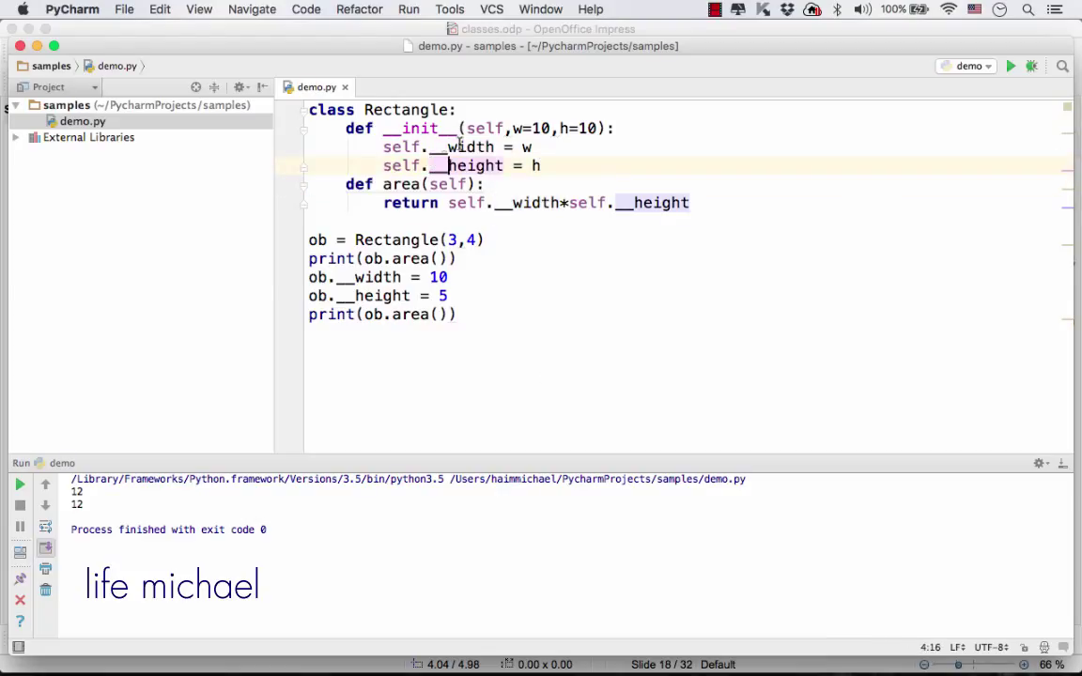
double_click(464, 146)
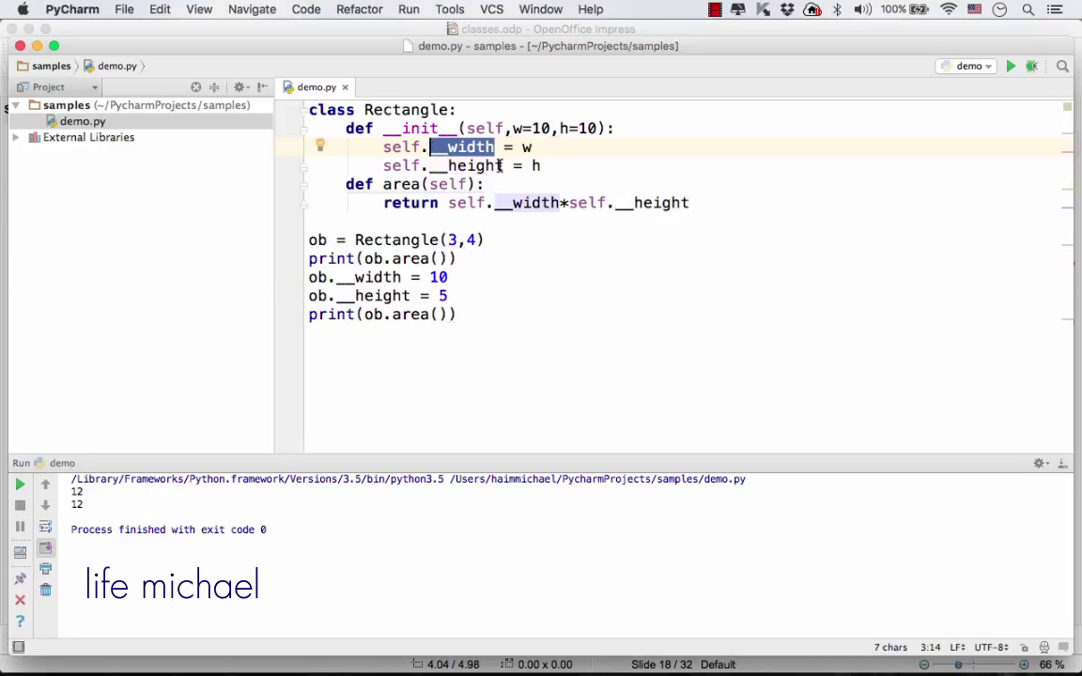
double_click(475, 166)
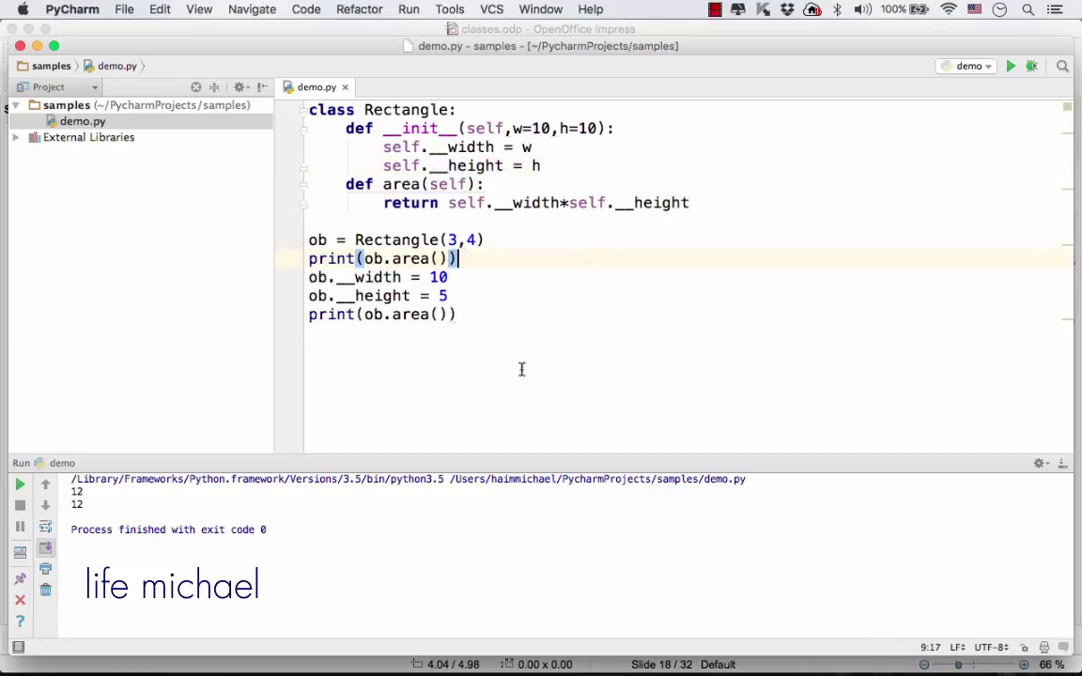
click(447, 314)
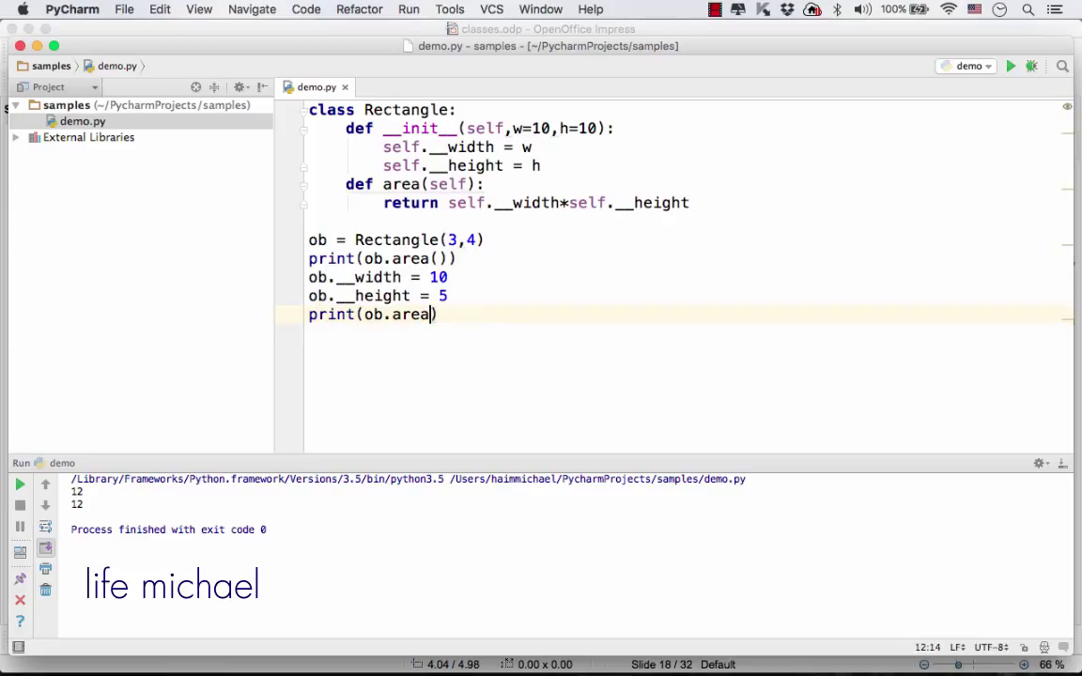
Step: Change the final print to print(ob.__width) and select the outside width assignment line
text(__width)
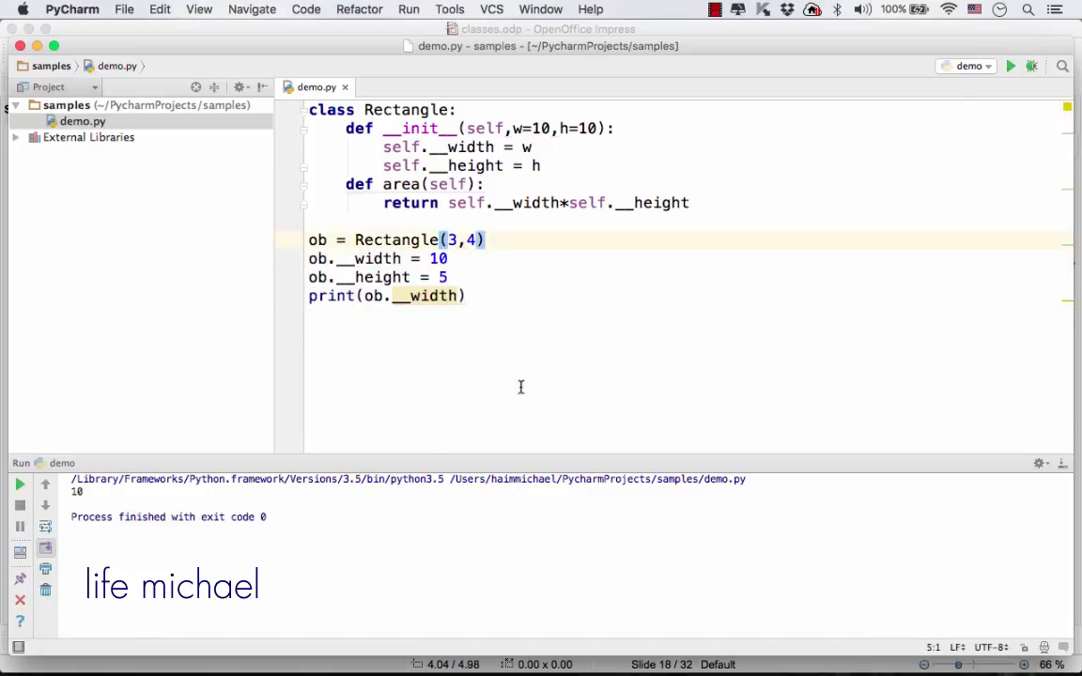
click(483, 295)
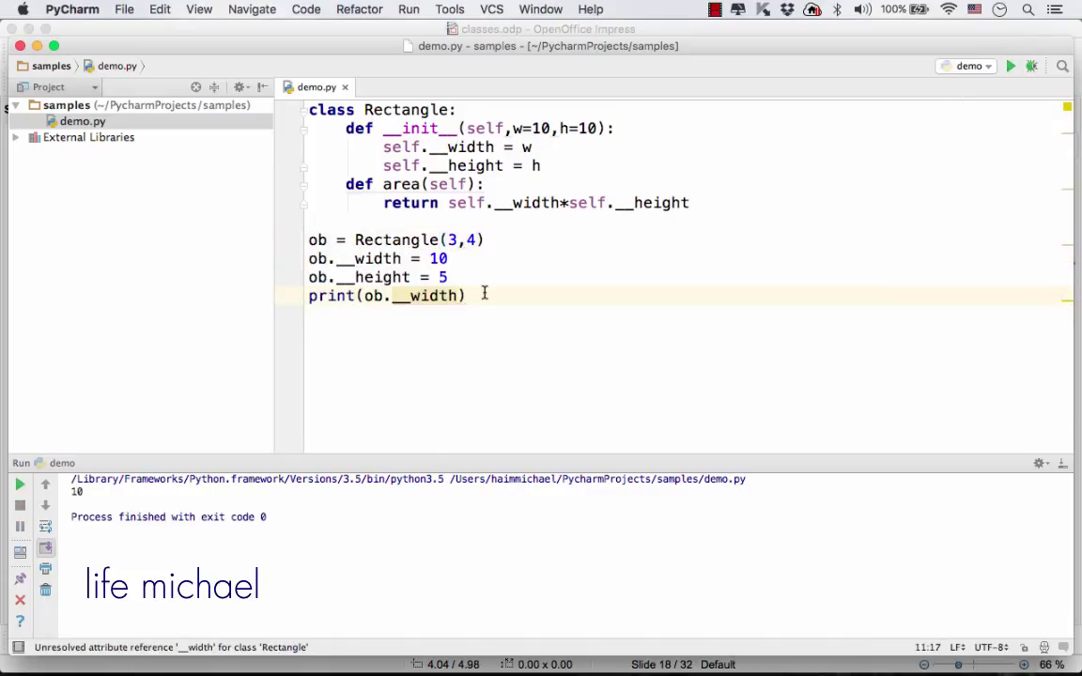
triple_click(386, 295)
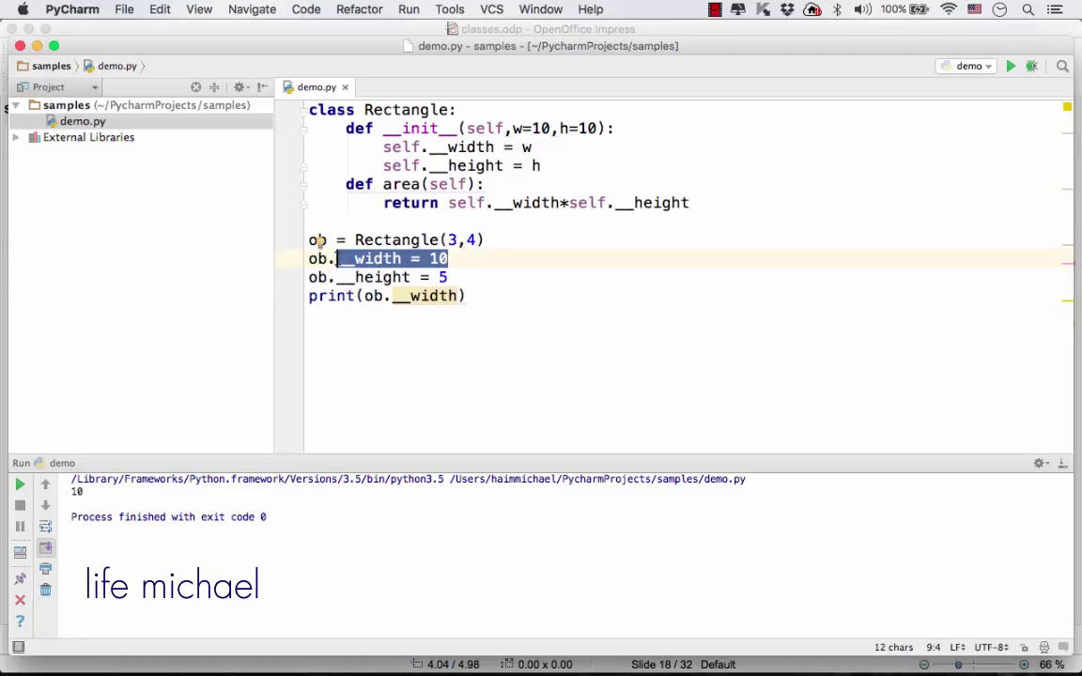
click(466, 262)
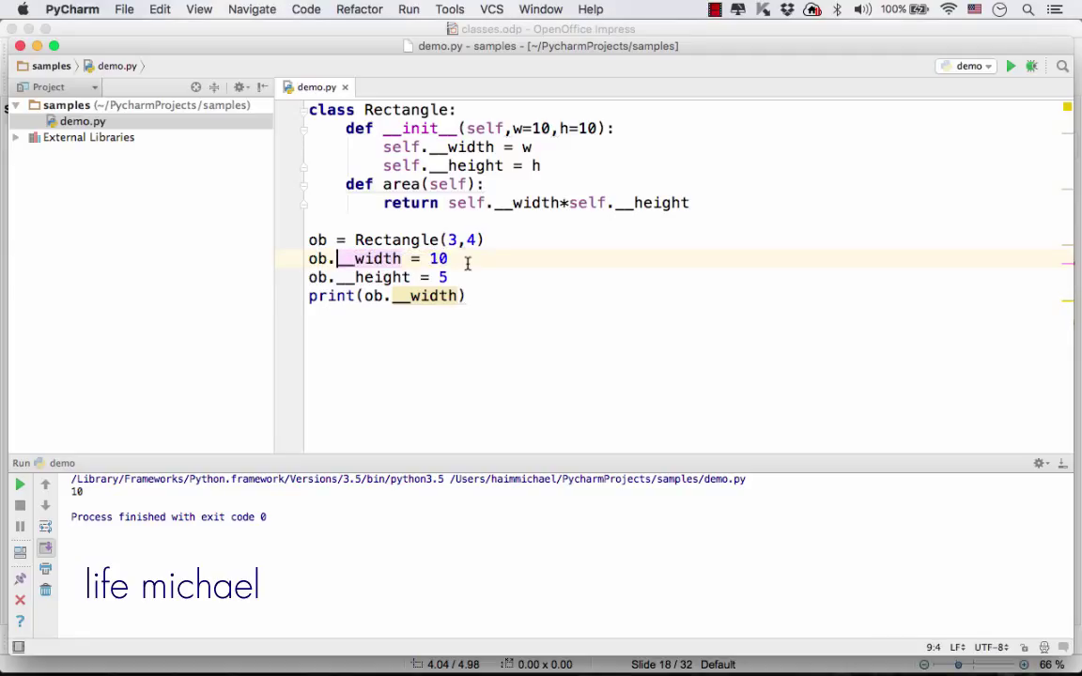
Step: Review the __width and __height assignments inside the Rectangle constructor
double_click(470, 146)
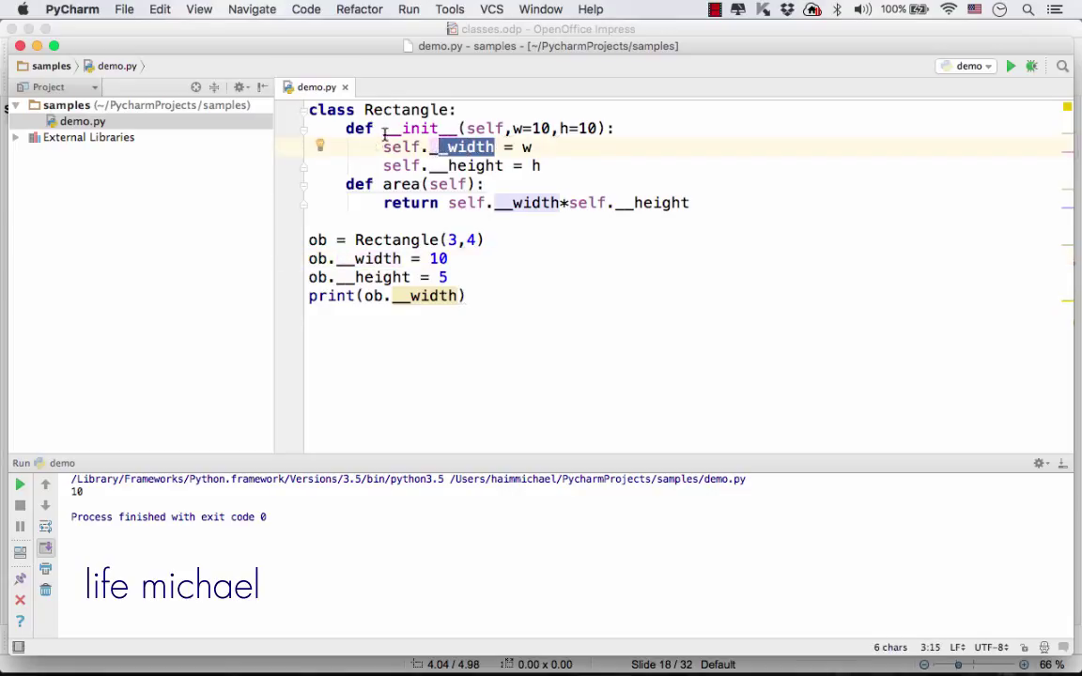
drag(382, 129, 541, 166)
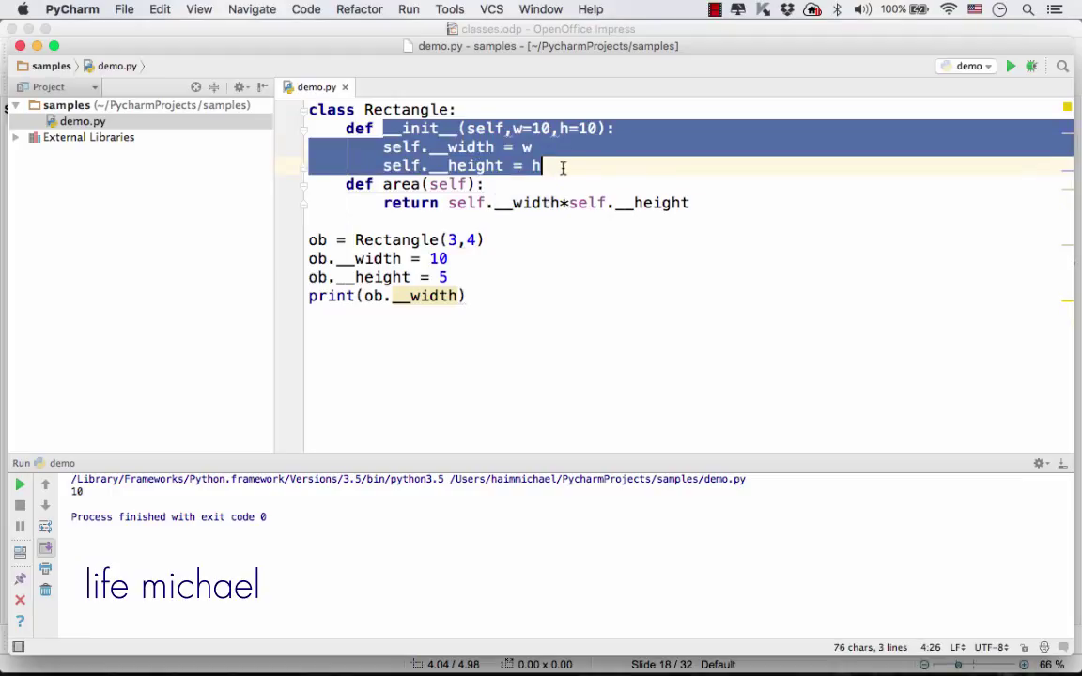
click(529, 319)
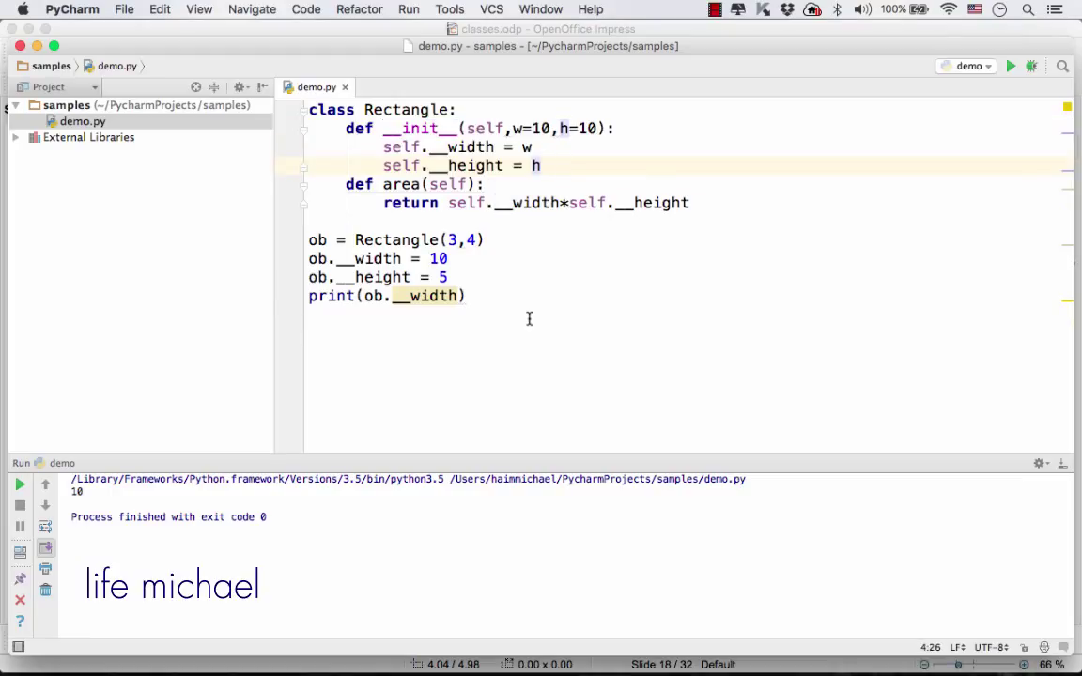
click(540, 165)
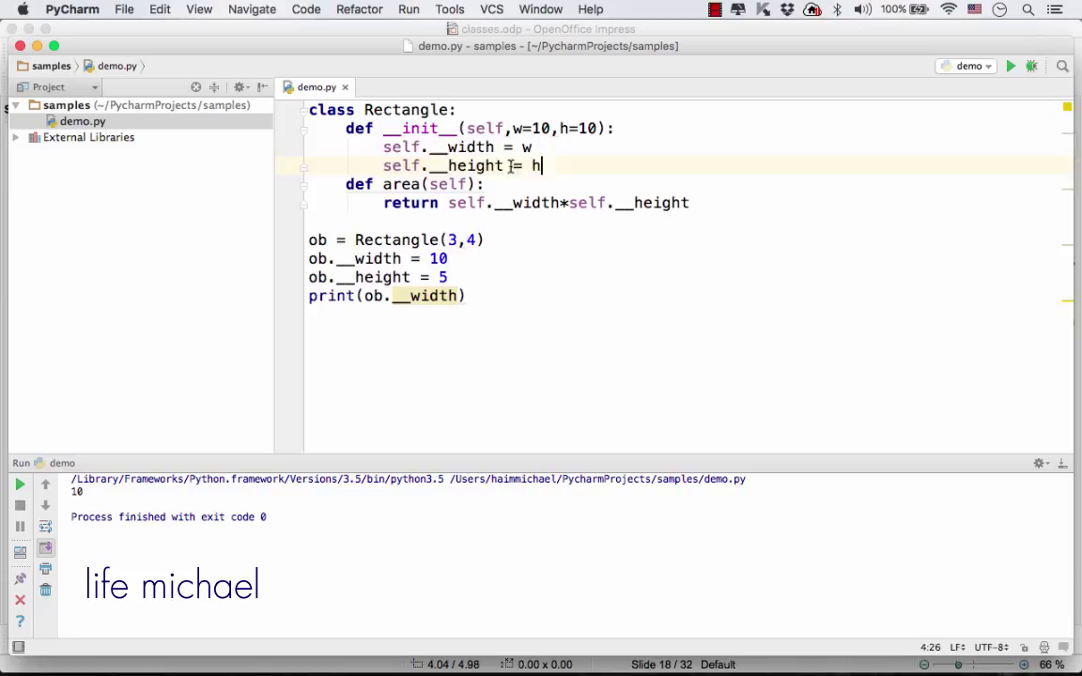
click(489, 146)
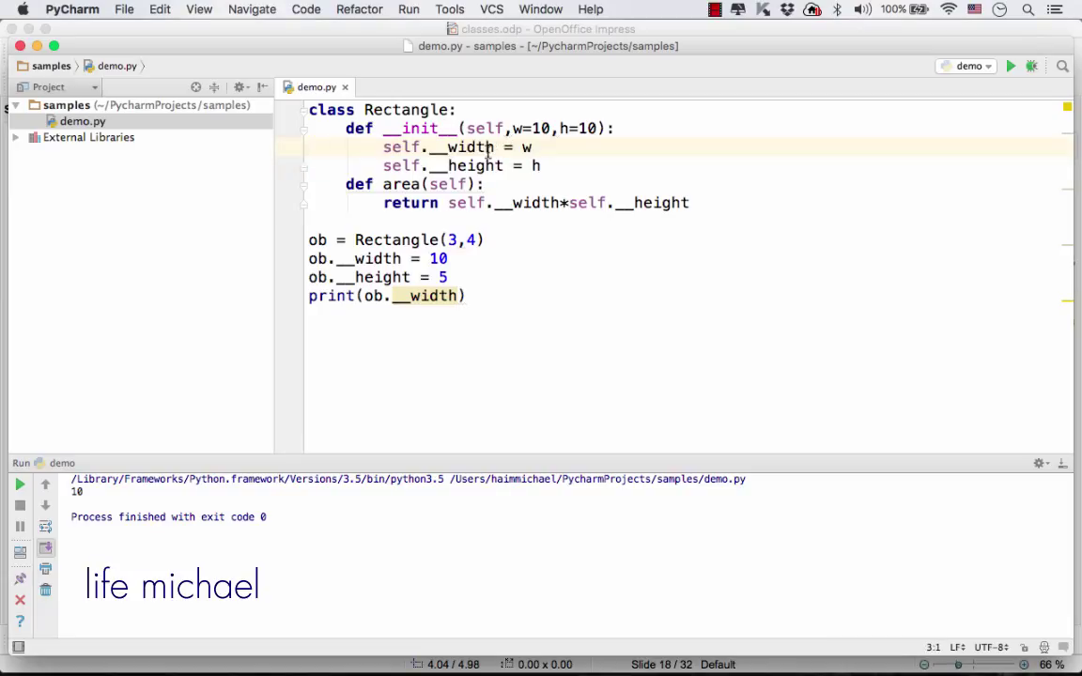
double_click(463, 147)
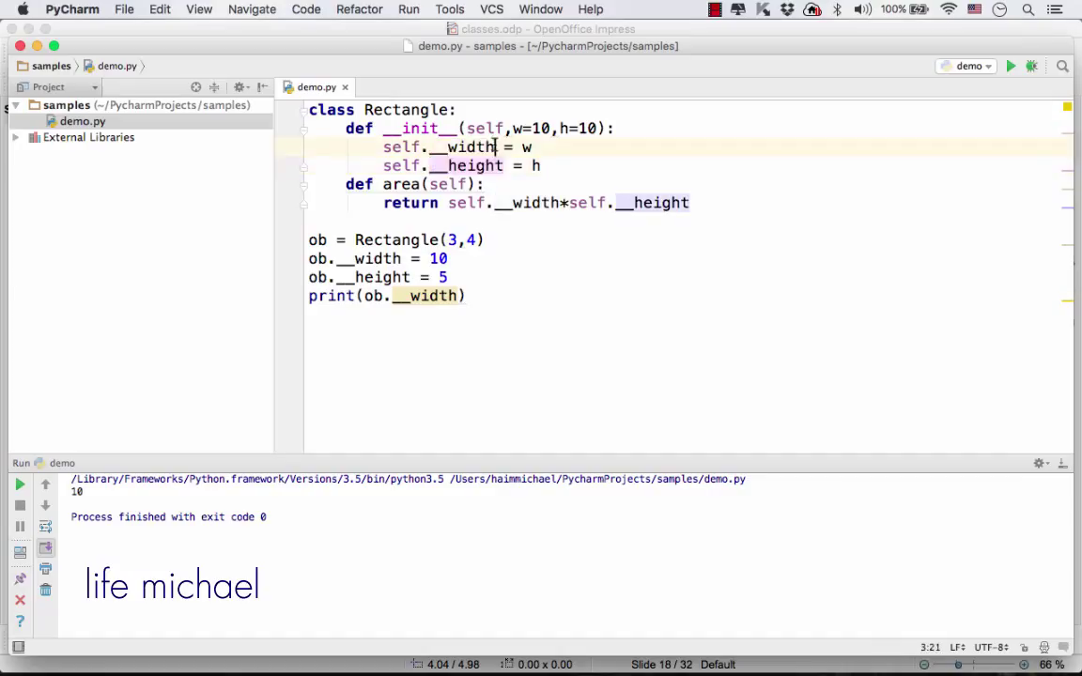
double_click(465, 146)
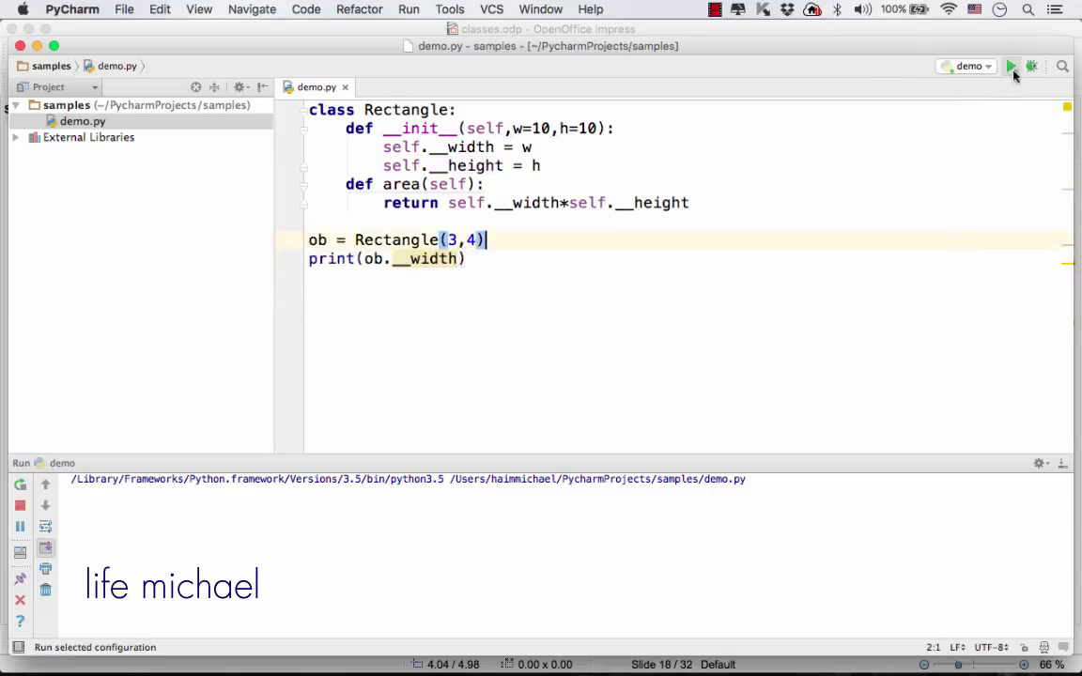
Step: Run demo.py and highlight the AttributeError: 'Rectangle' object has no attribute '__width'
click(1012, 66)
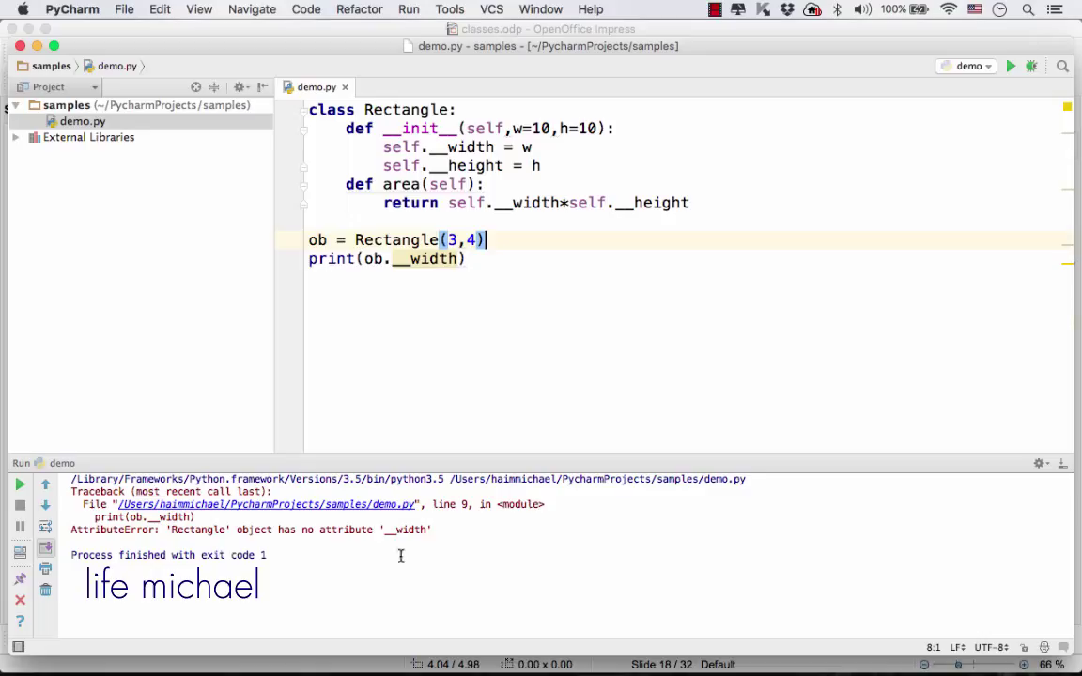
double_click(411, 529)
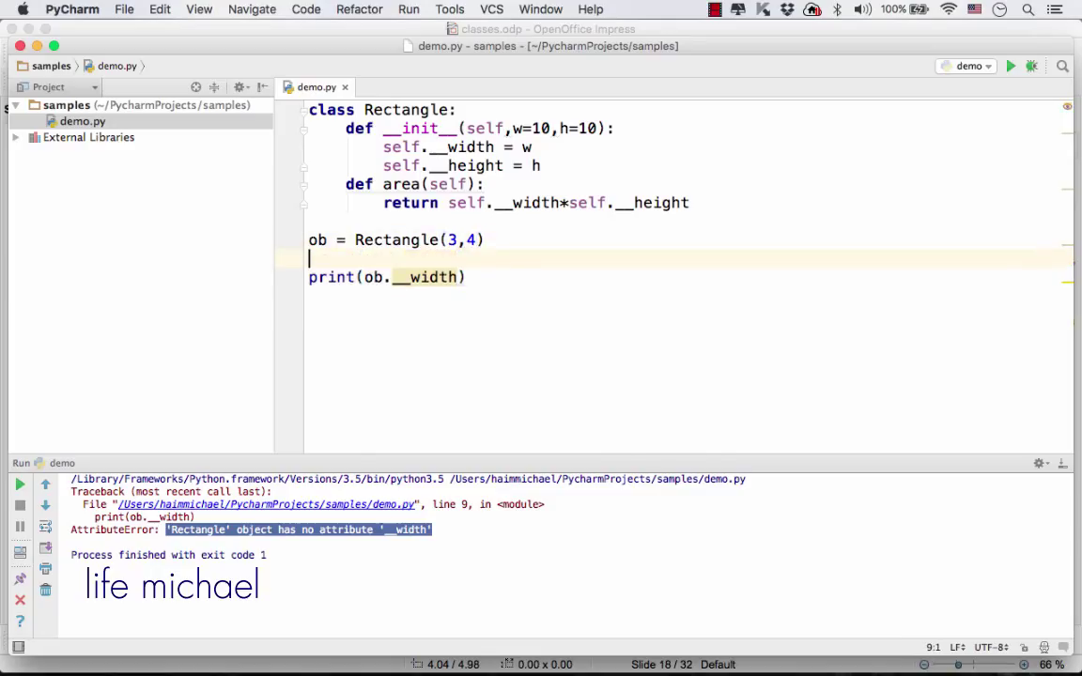
Step: Add ob.__width = 7 before the print and rerun demo.py, which now outputs 7
text(ob.__width)
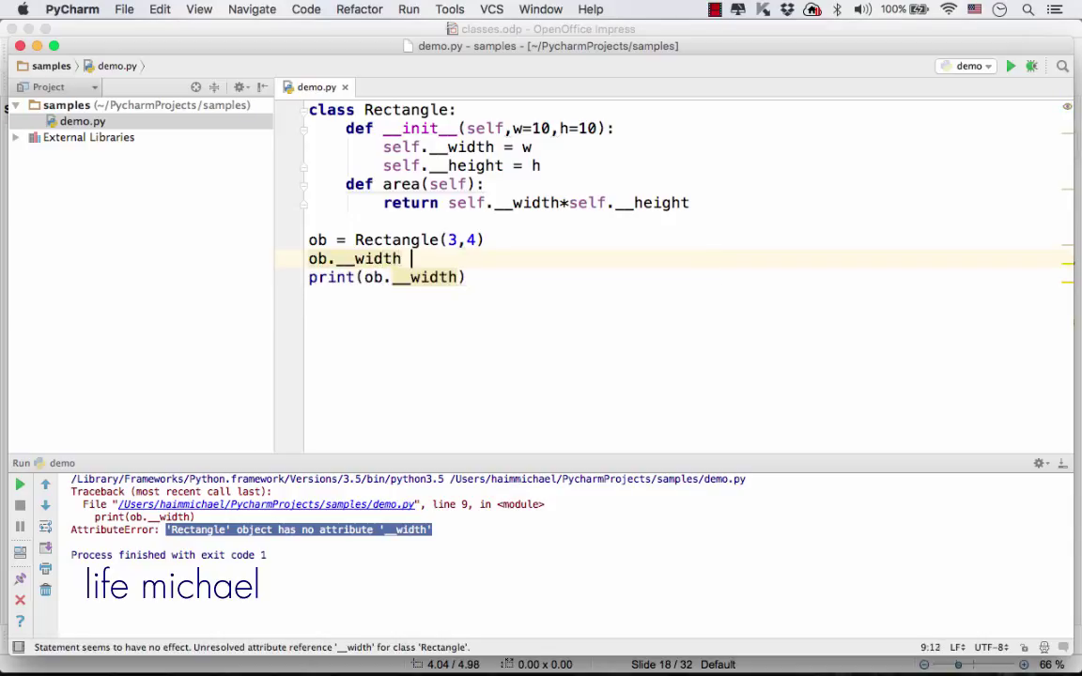
text(= 7)
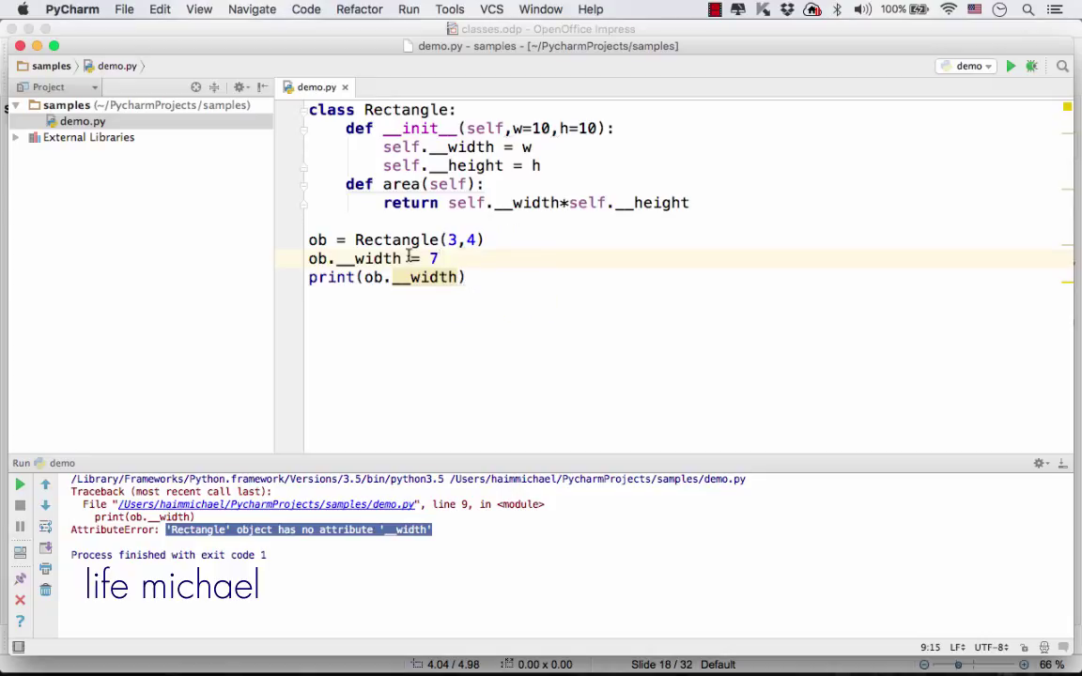
double_click(371, 258)
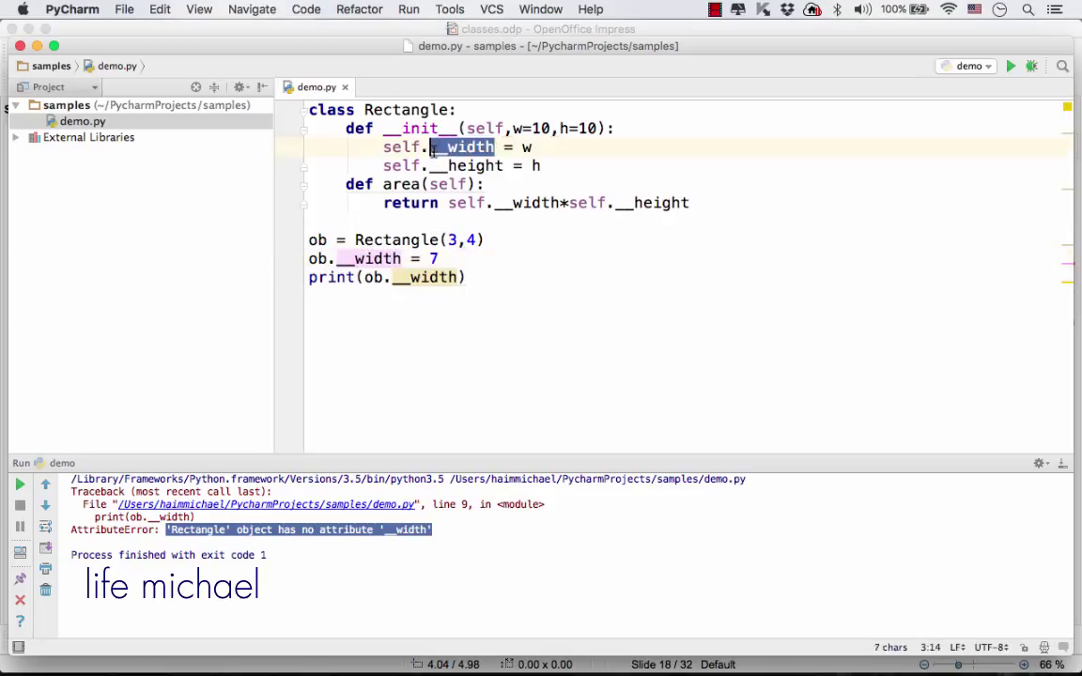
click(468, 277)
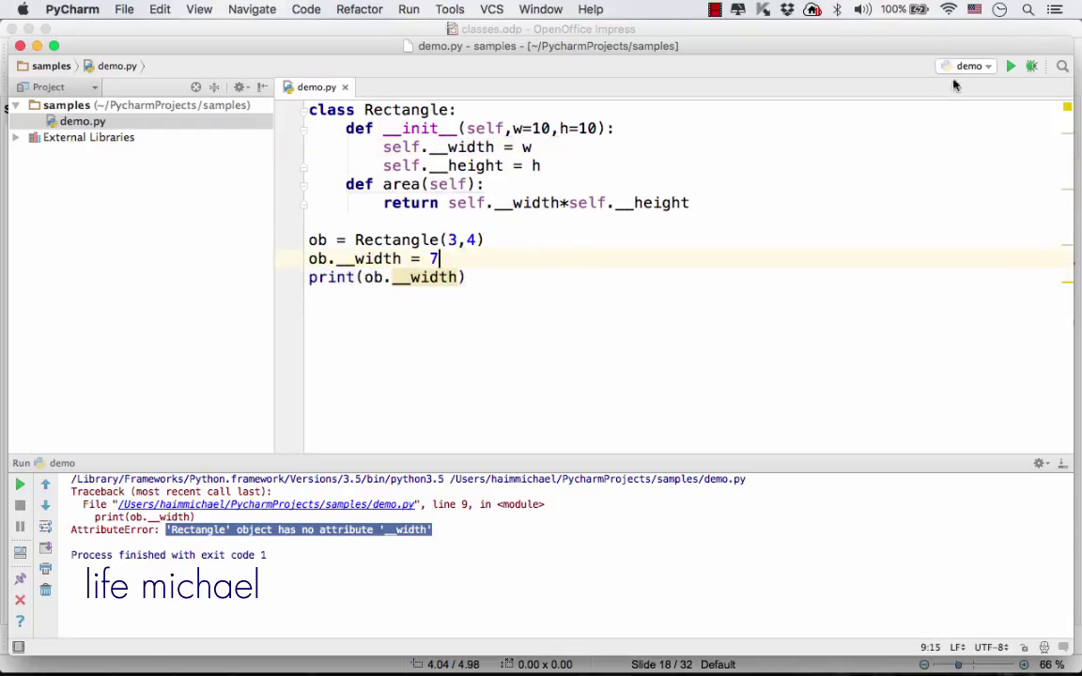
click(1010, 66)
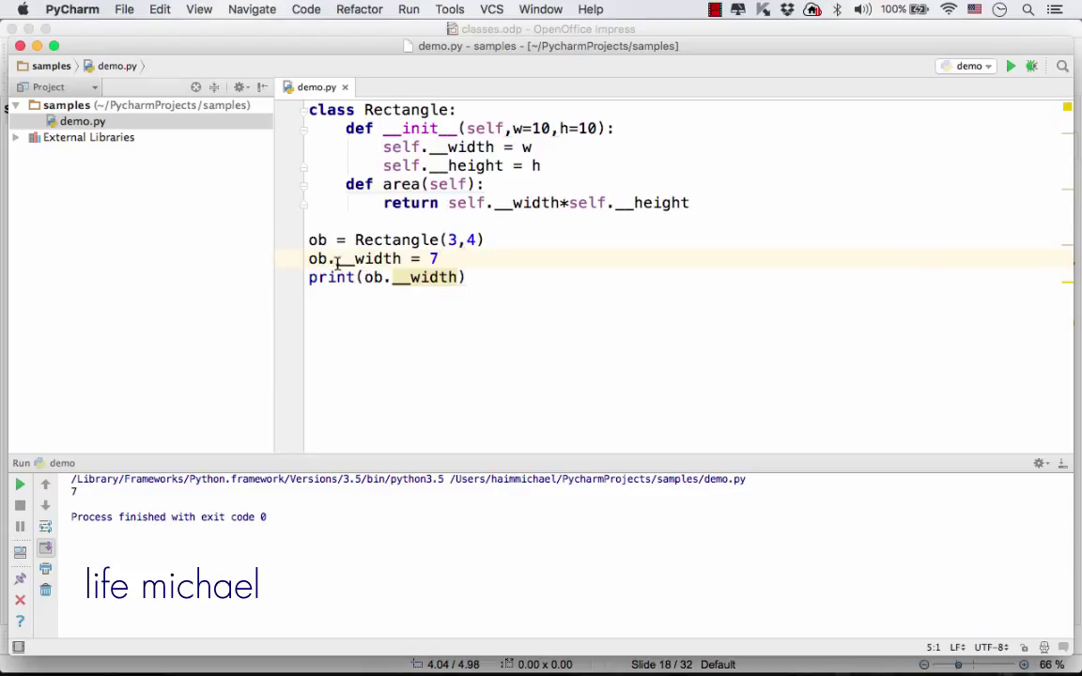
double_click(373, 258)
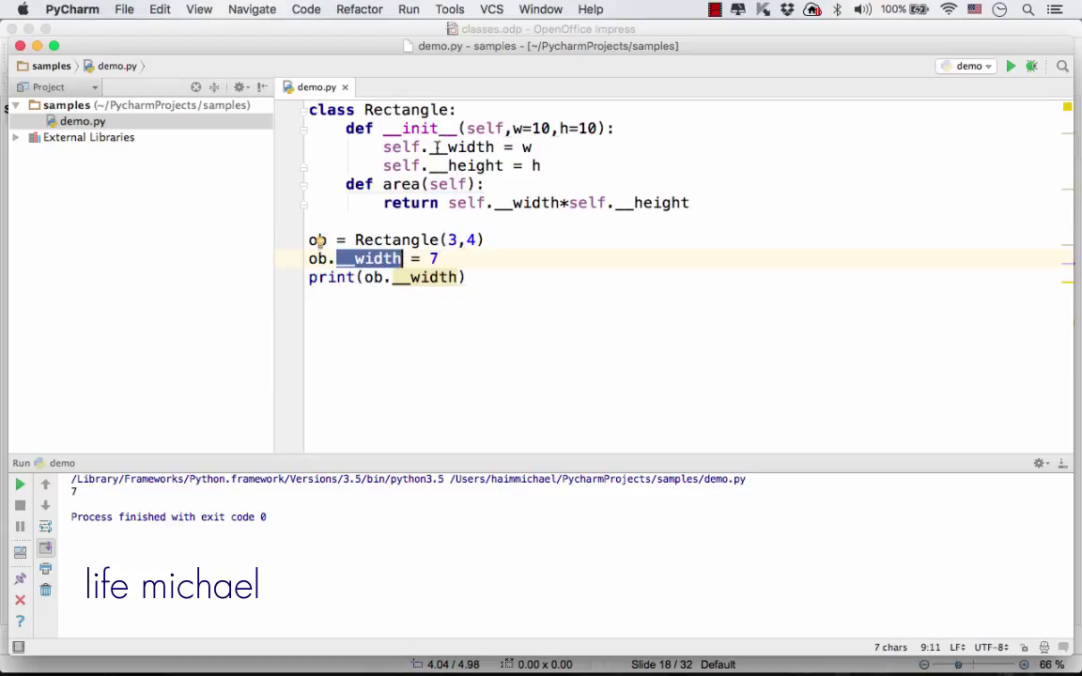